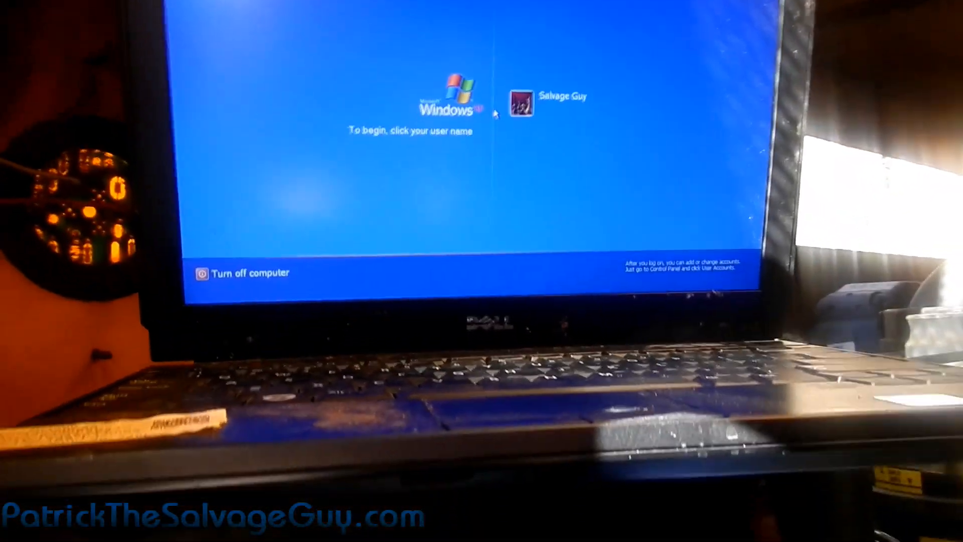
Log in to the Windows XP account to reach ServiceMaxx J1708's Navistar IC4 cable messages.
left_click(520, 102)
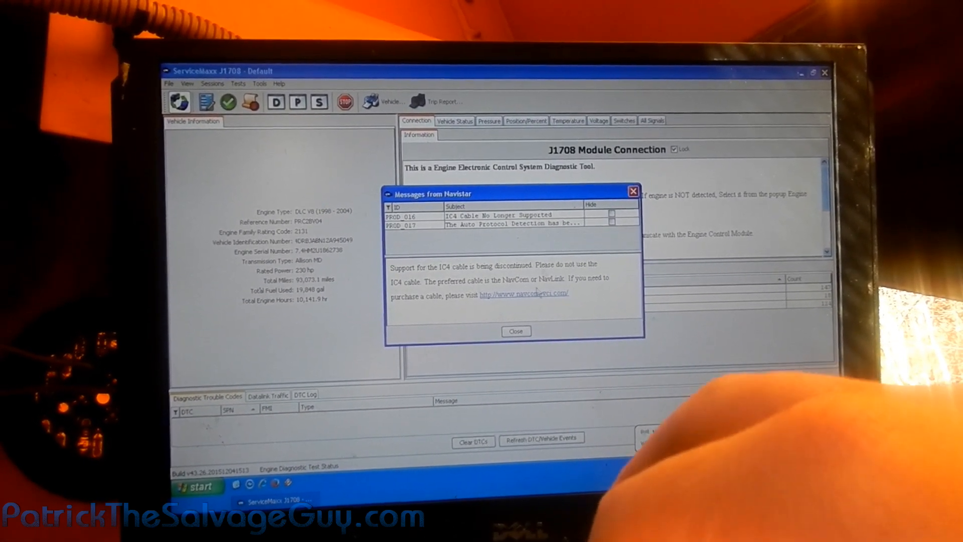
Close the Navistar message to reveal the Engine, Off-board Diagnostics and Transmission modules.
left_click(516, 331)
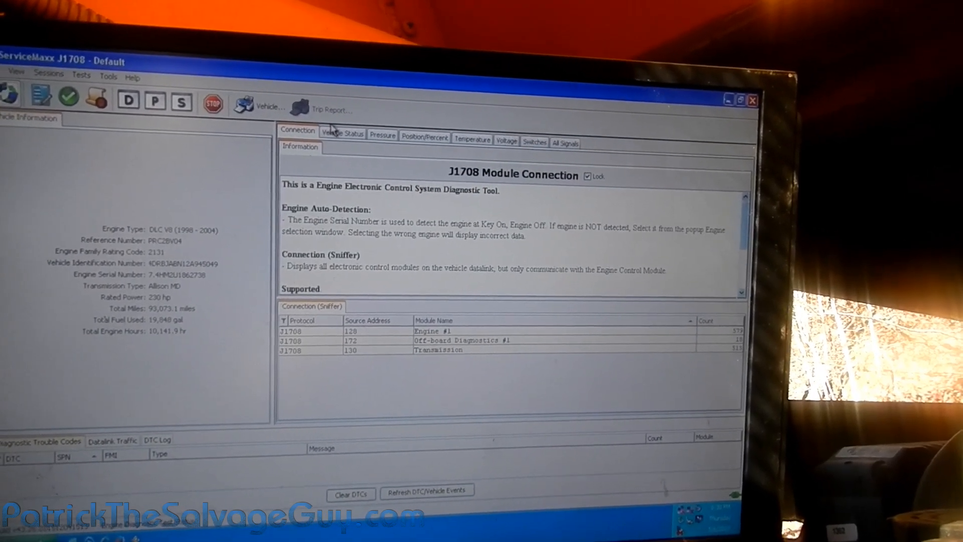
Show Vehicle Status: coolant level and temperature, oil pressure, battery voltage, Change Oil Lamp.
left_click(342, 133)
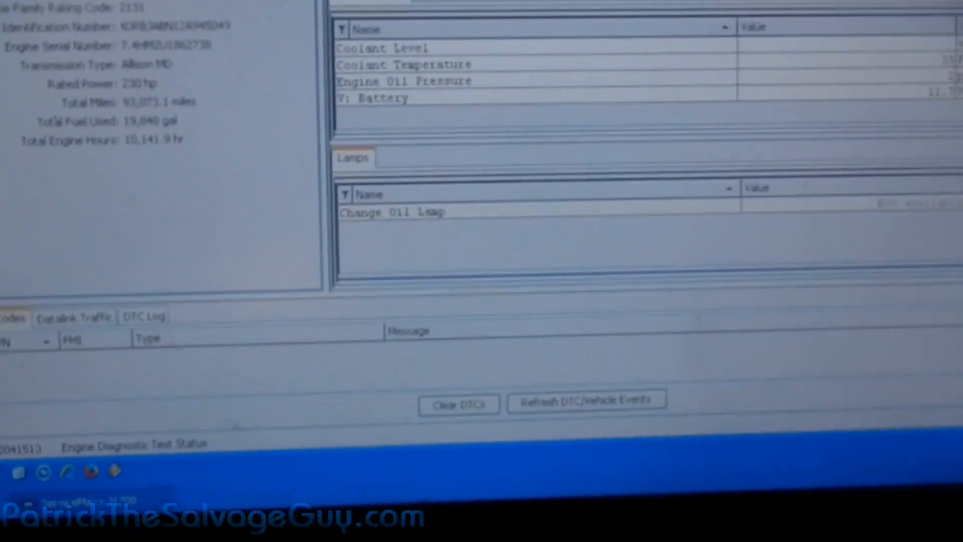
Display the All Signals list, starting from AC Demand and Accel Pedal.
left_click(571, 113)
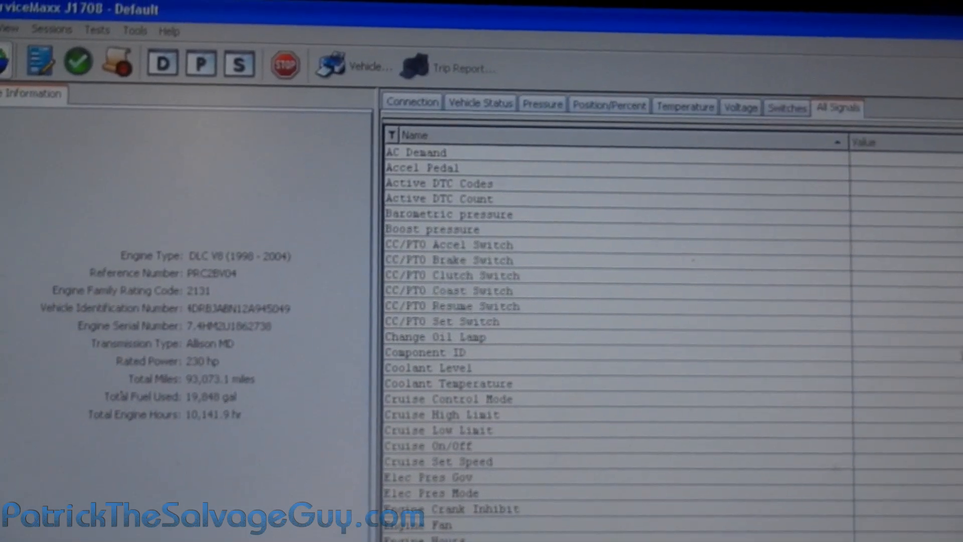
scroll("down", 3)
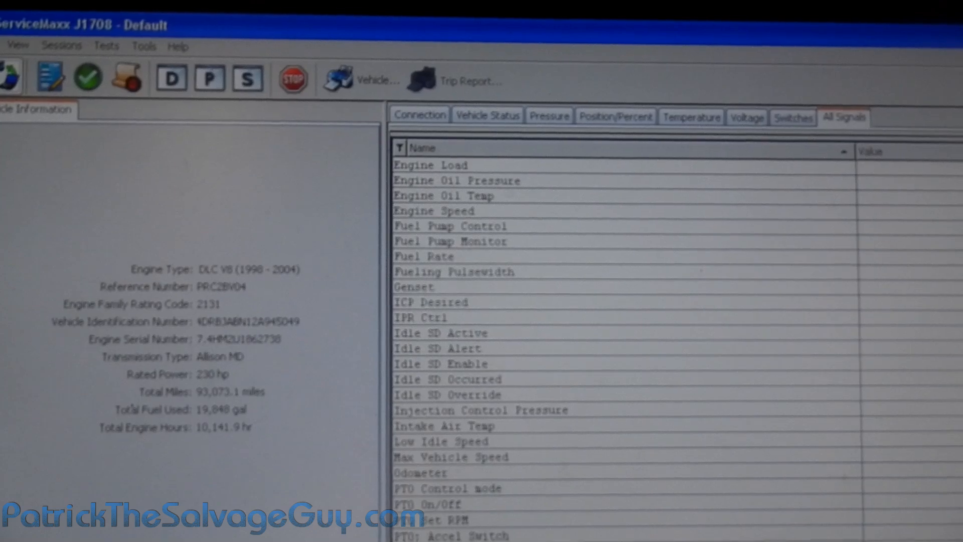
scroll("down", 3)
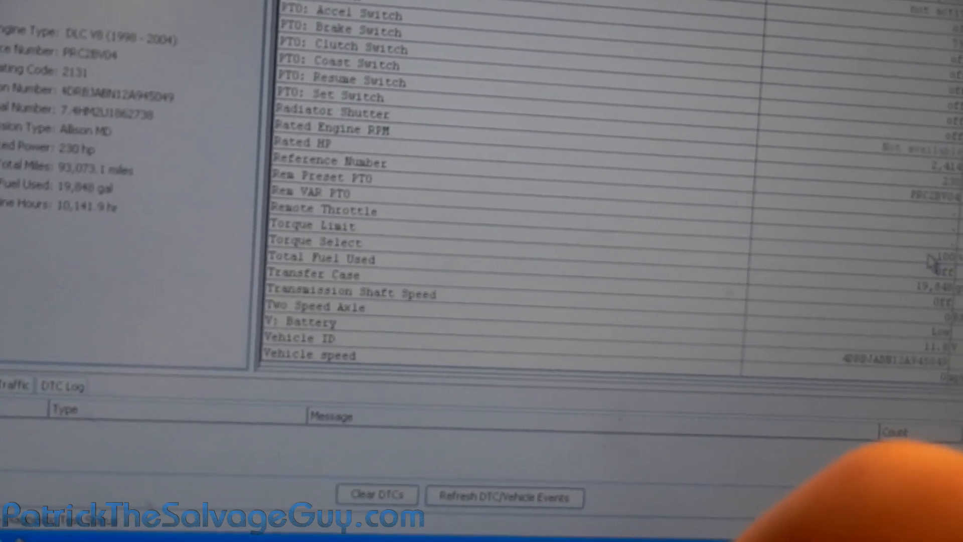
Return to the Connection view, now listing only Engine and Transmission modules.
left_click(307, 222)
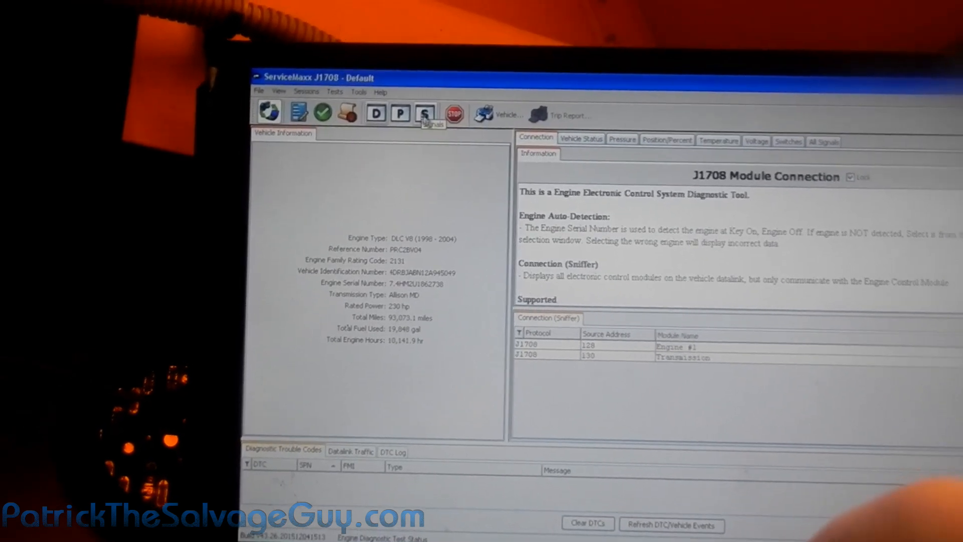
Launch the KOEO Injector Test, which aborts requiring a KOEO or KOER Standard Test.
left_click(357, 83)
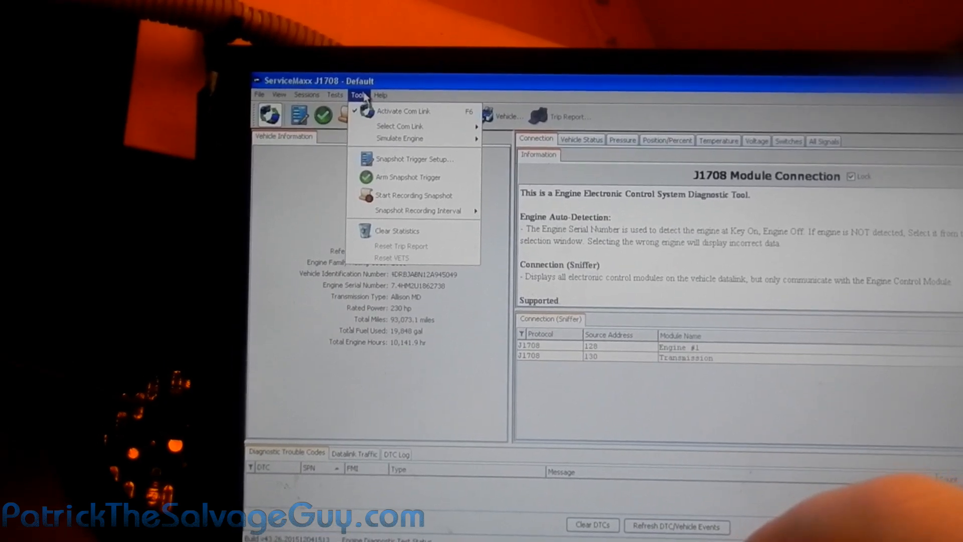
left_click(337, 95)
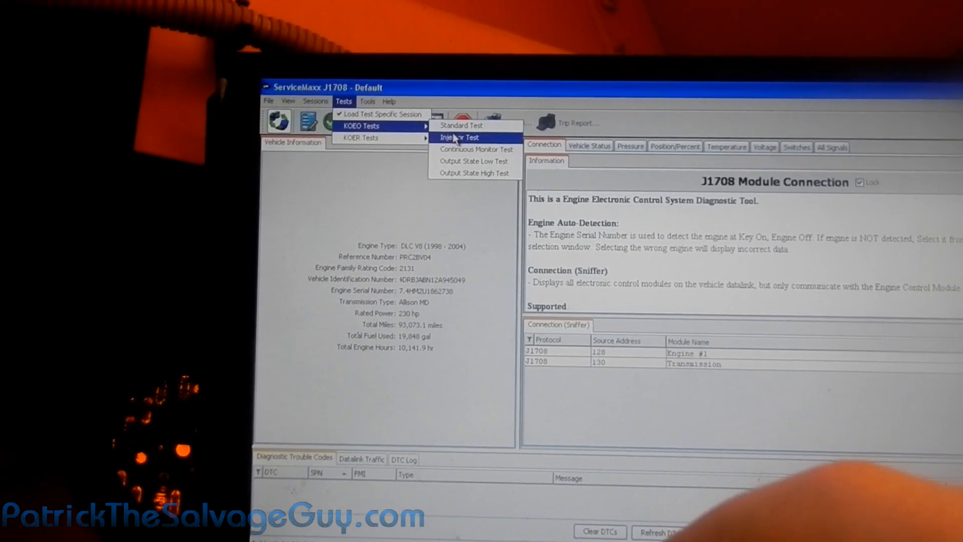
left_click(460, 125)
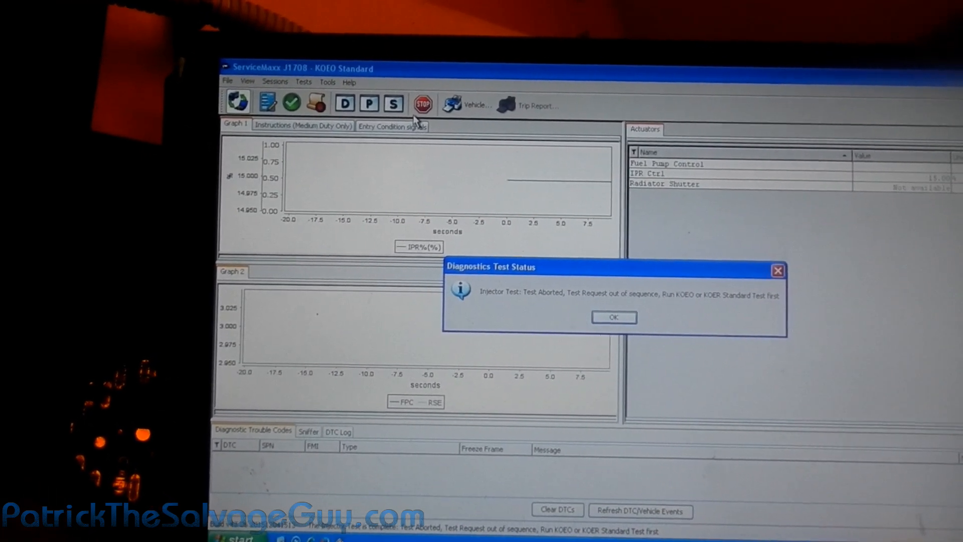
Dismiss the abort message, then start and stop the KOEO Standard Test.
left_click(613, 318)
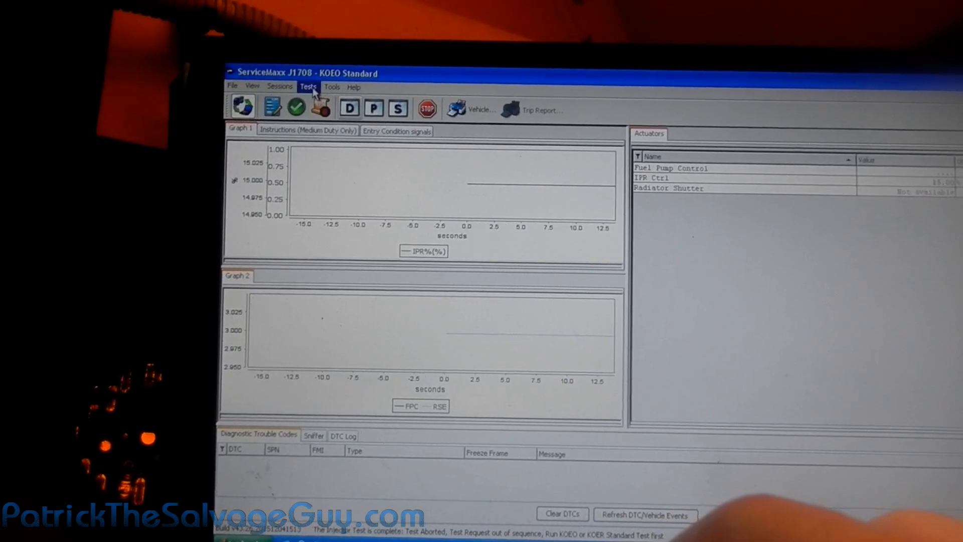
left_click(308, 85)
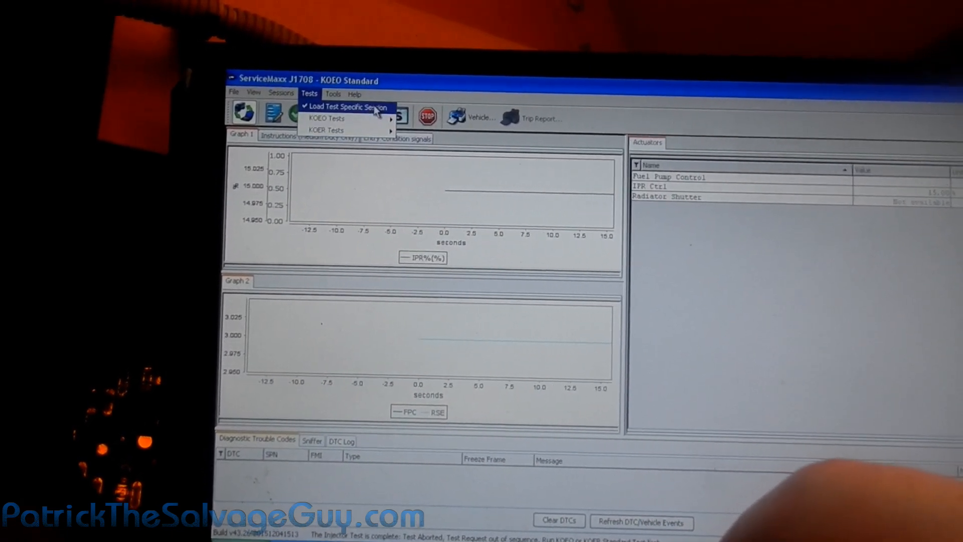
left_click(327, 118)
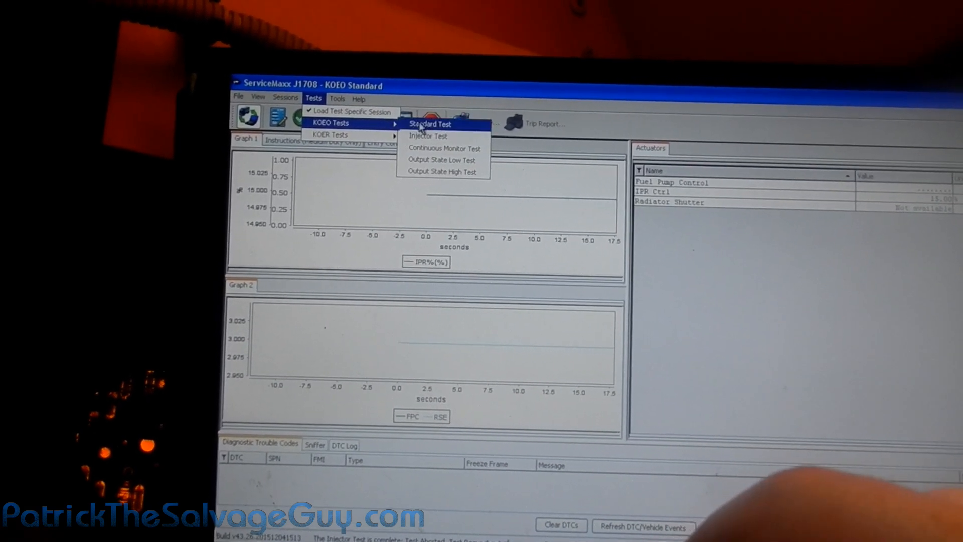
left_click(430, 123)
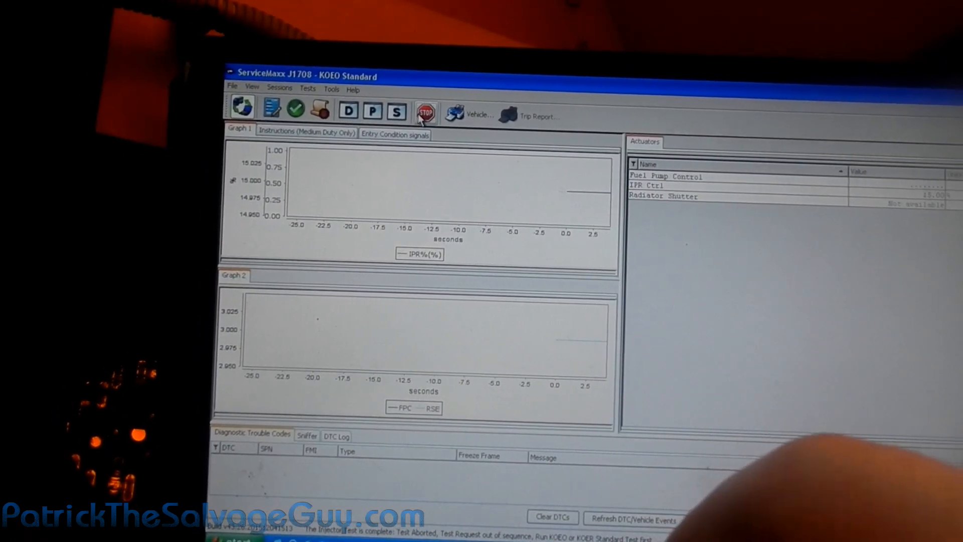
left_click(426, 110)
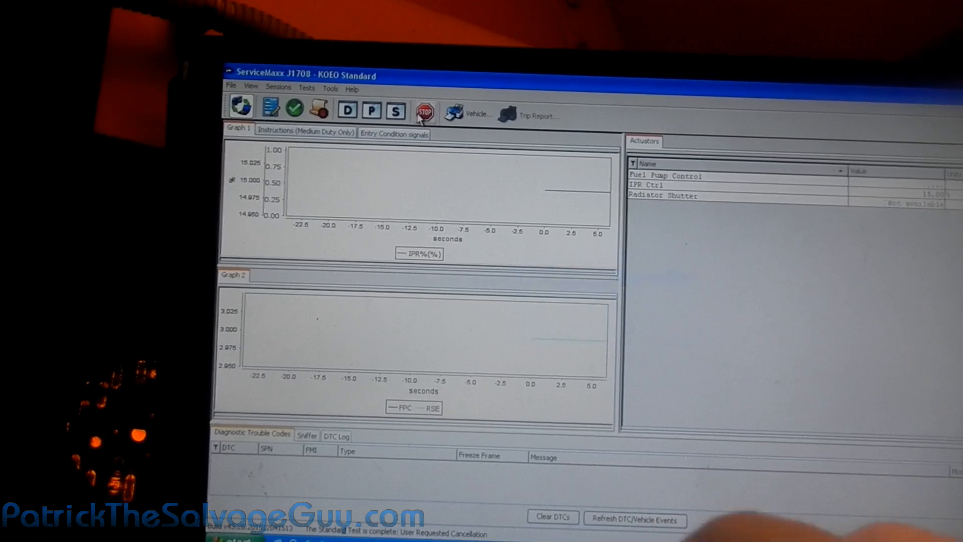
Rerun the KOEO Standard Test and stop it to list four inactive codes and export data.
left_click(307, 93)
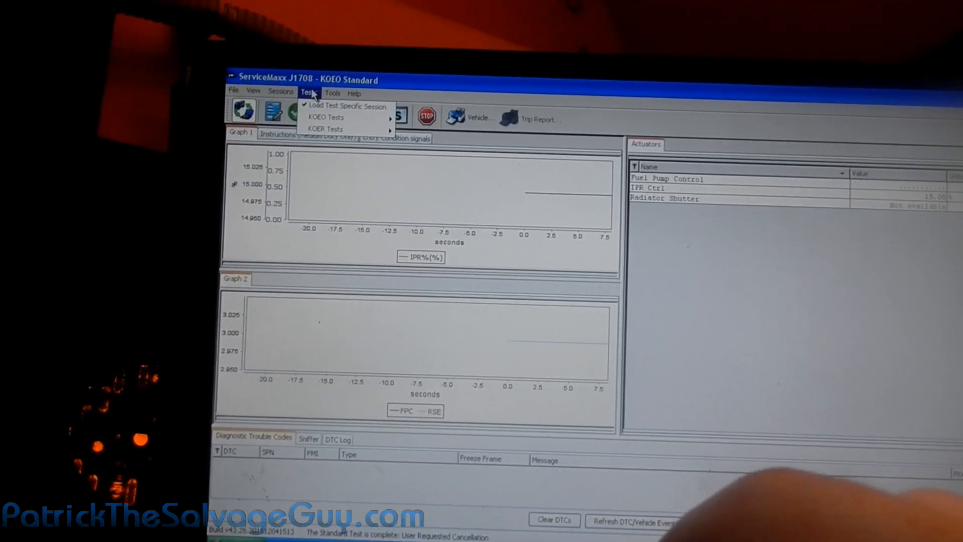
left_click(326, 117)
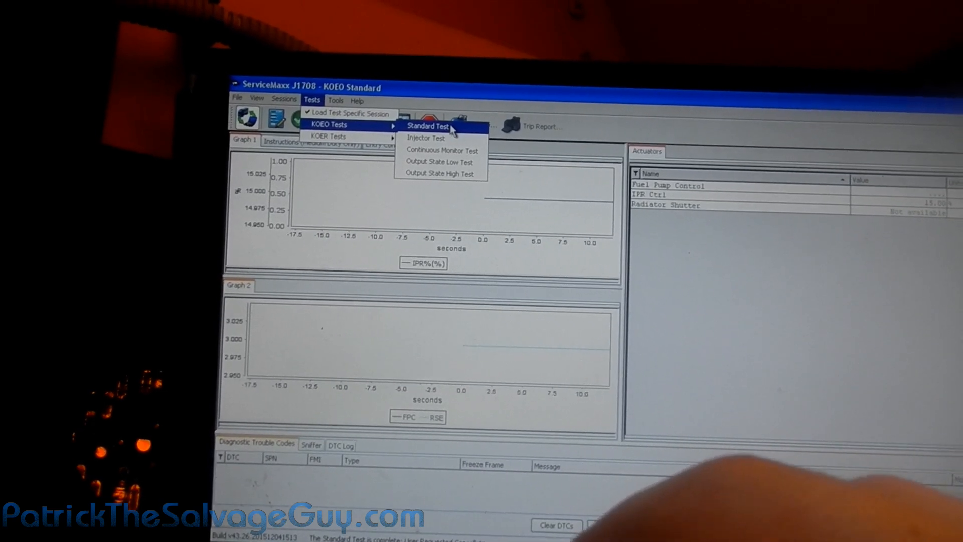
left_click(428, 125)
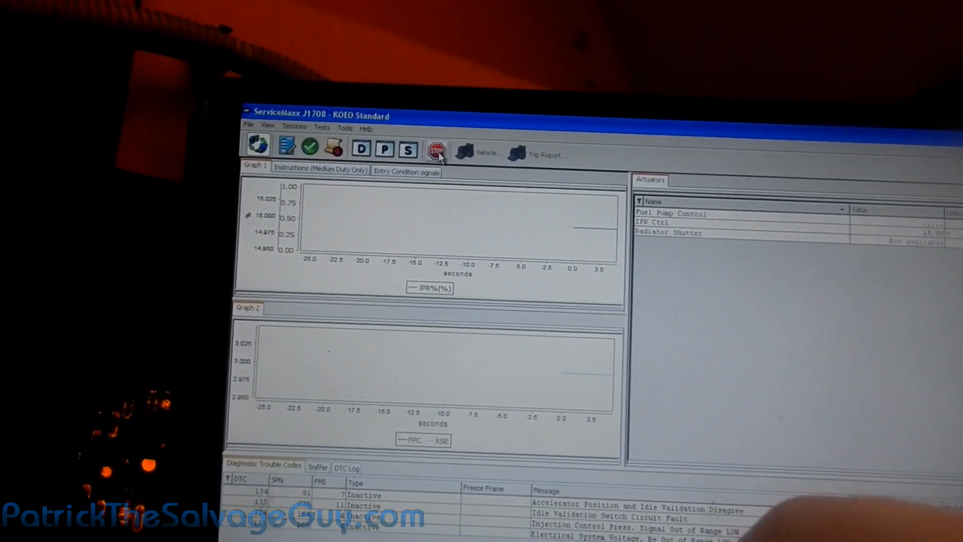
left_click(343, 127)
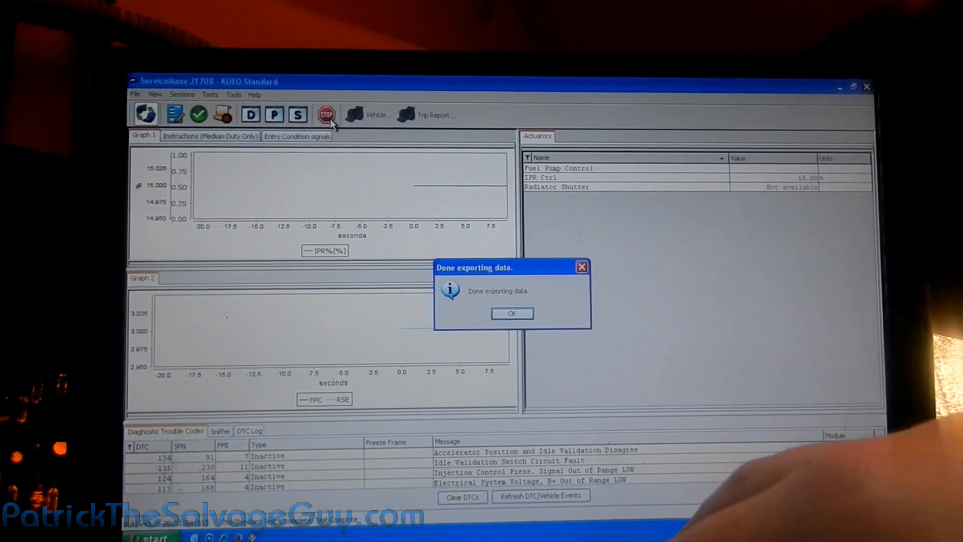
Dismiss the export message and restart the KOEO Injector Test, which reports user cancellation.
left_click(511, 313)
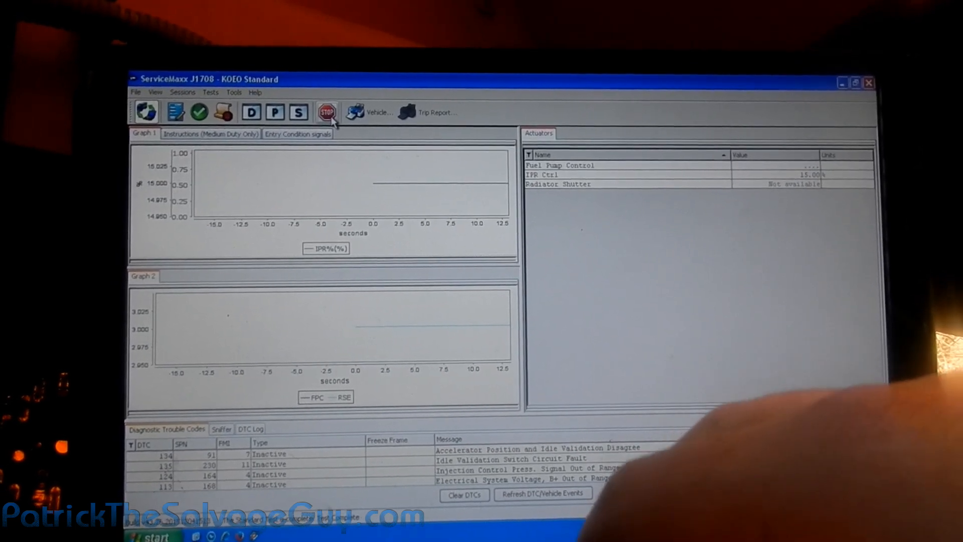
left_click(241, 97)
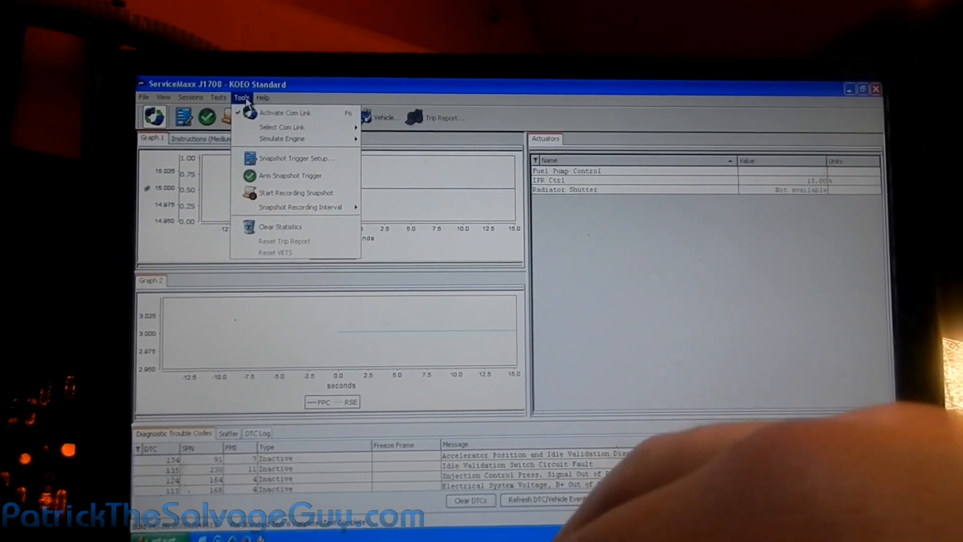
left_click(219, 95)
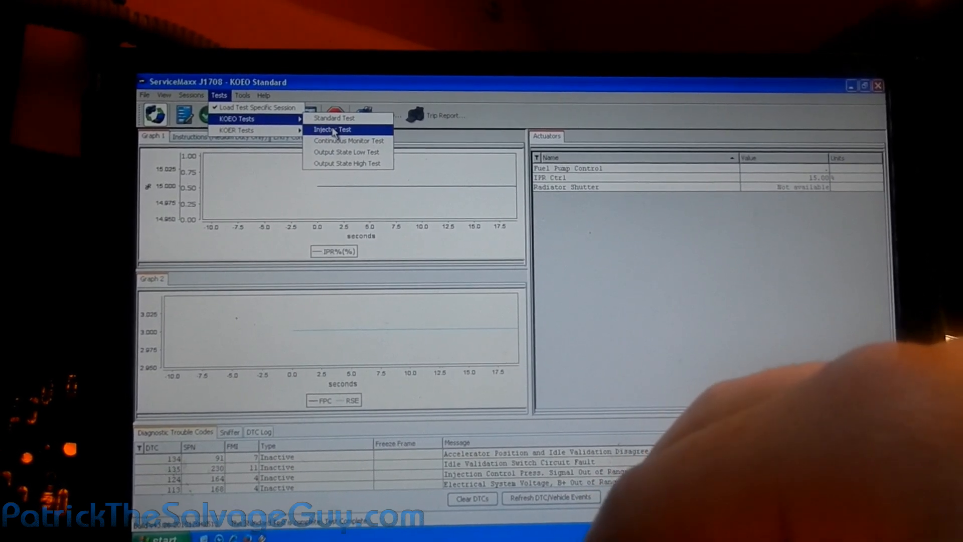
left_click(332, 130)
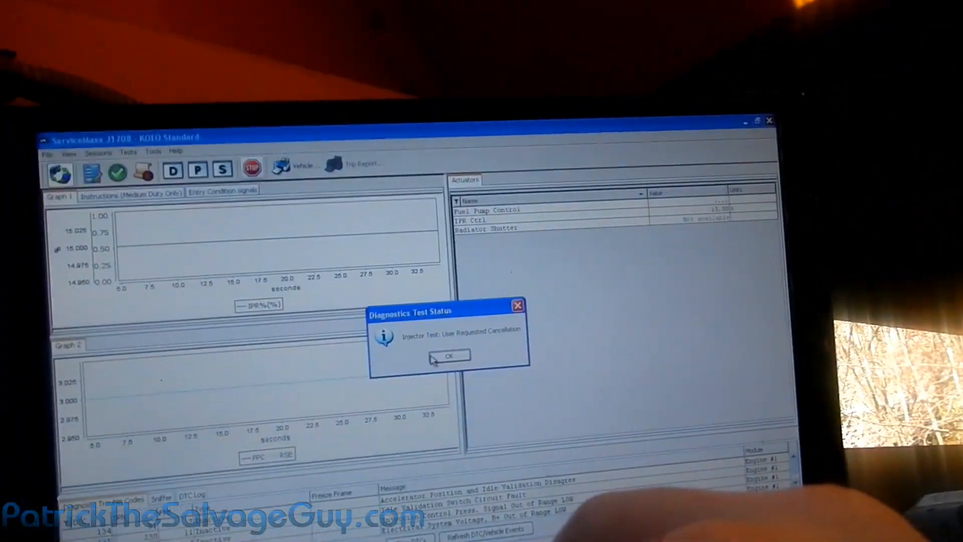
Dismiss the cancellation notice and browse Tests, Tools and Sessions to pick another session.
left_click(447, 356)
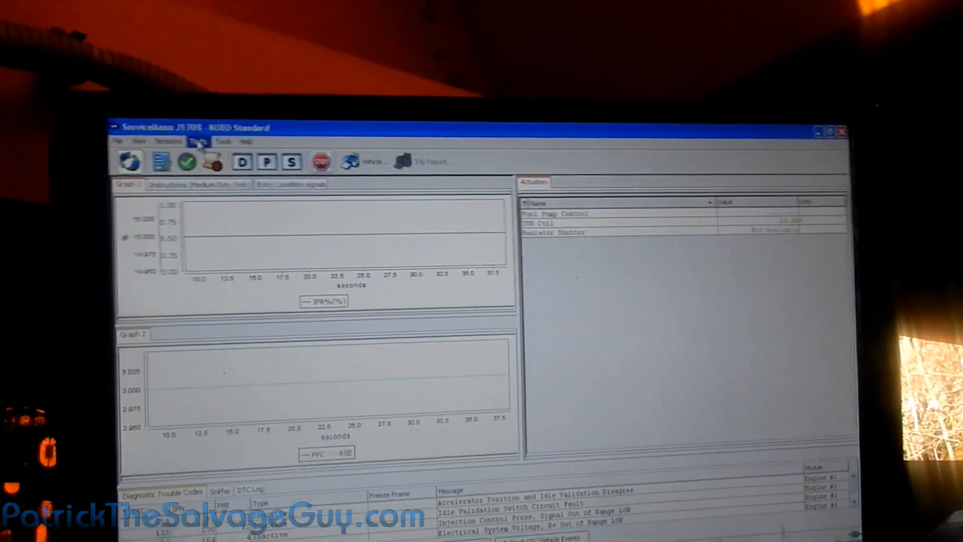
left_click(245, 157)
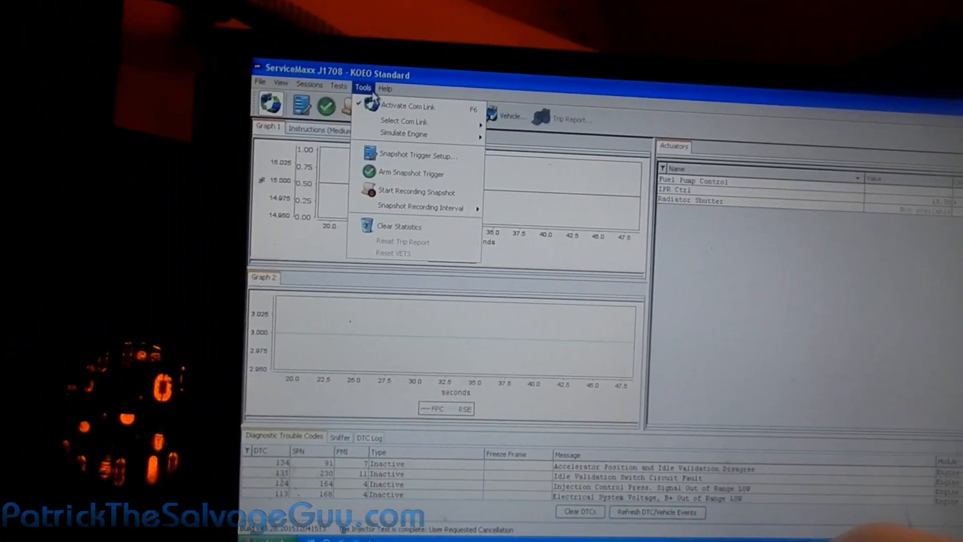
left_click(286, 74)
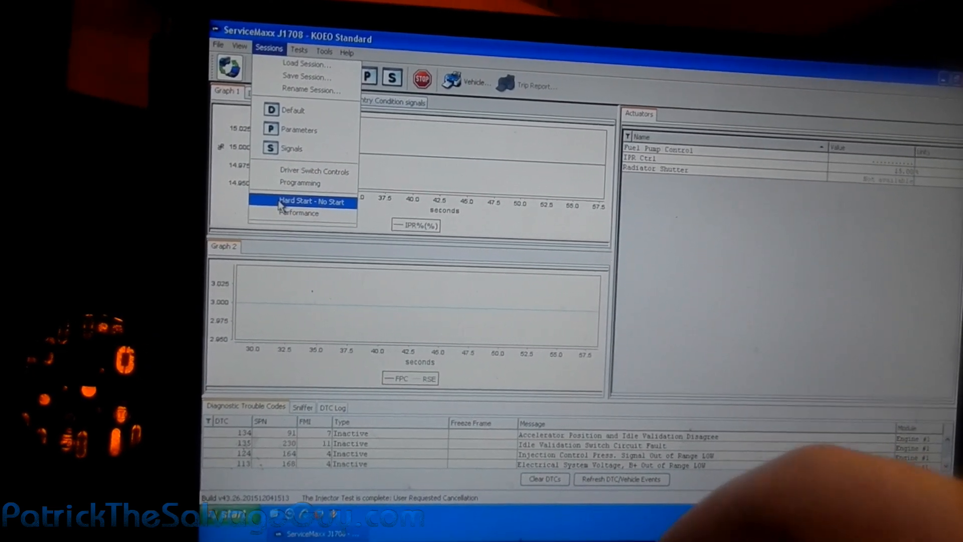
left_click(312, 200)
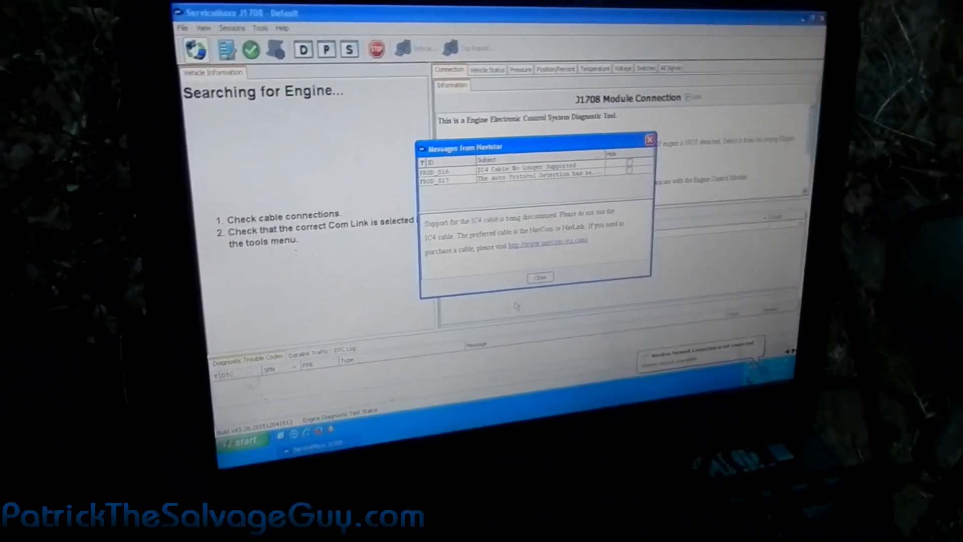
Close the Navistar messages so engine details and four datalink modules load in KOER Standard session.
left_click(539, 277)
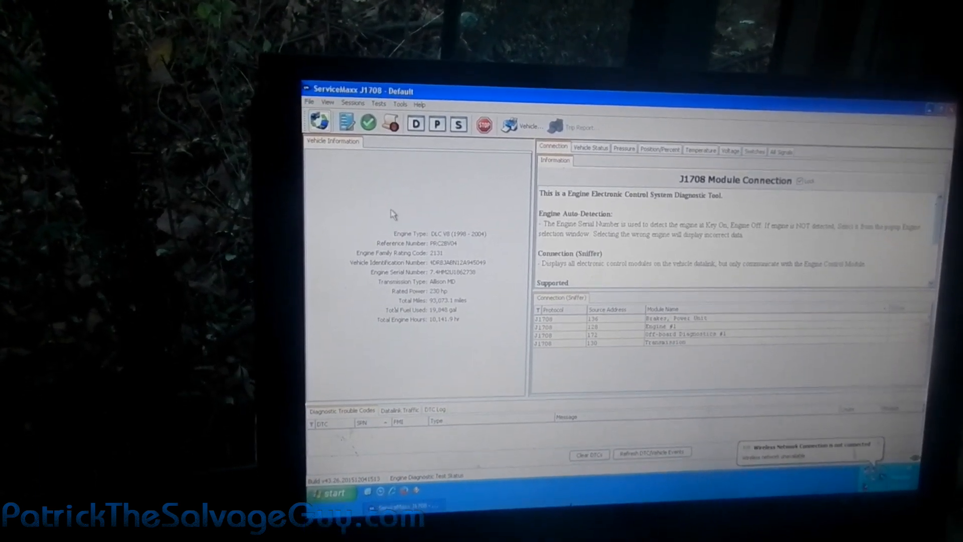
left_click(371, 107)
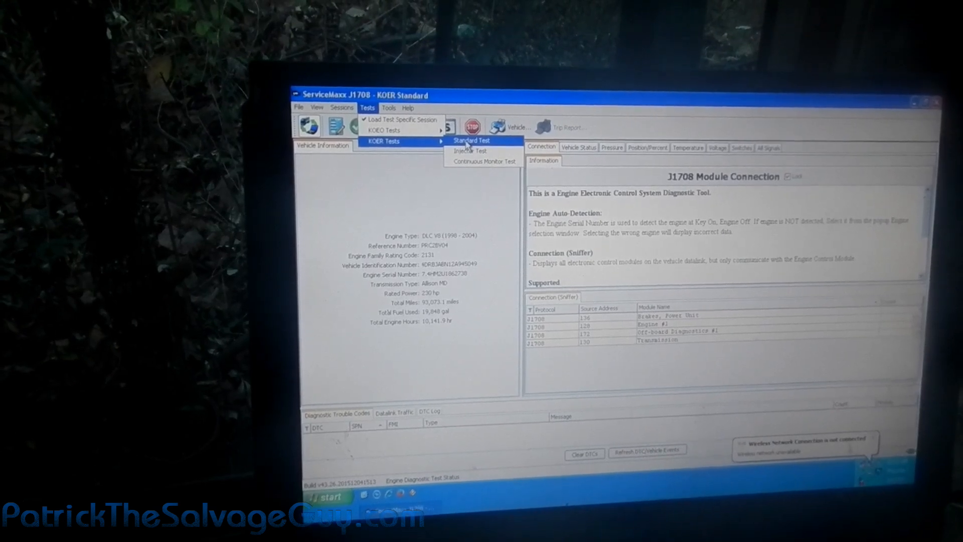
Launch the KOER Standard Test from the KOER Tests menu.
left_click(471, 140)
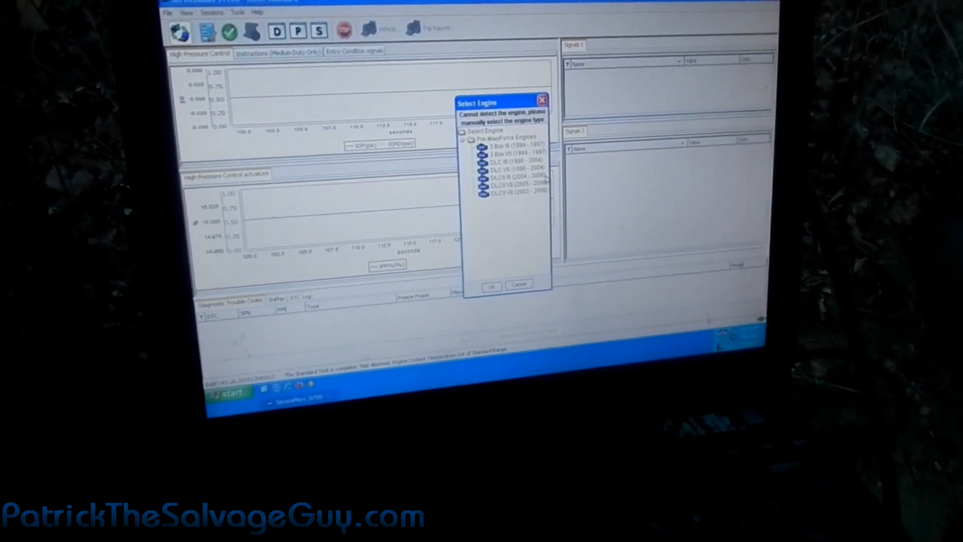
Select DLC V8 (1998–2004) under Pre-MaxxForce Engines as the engine type.
left_click(506, 168)
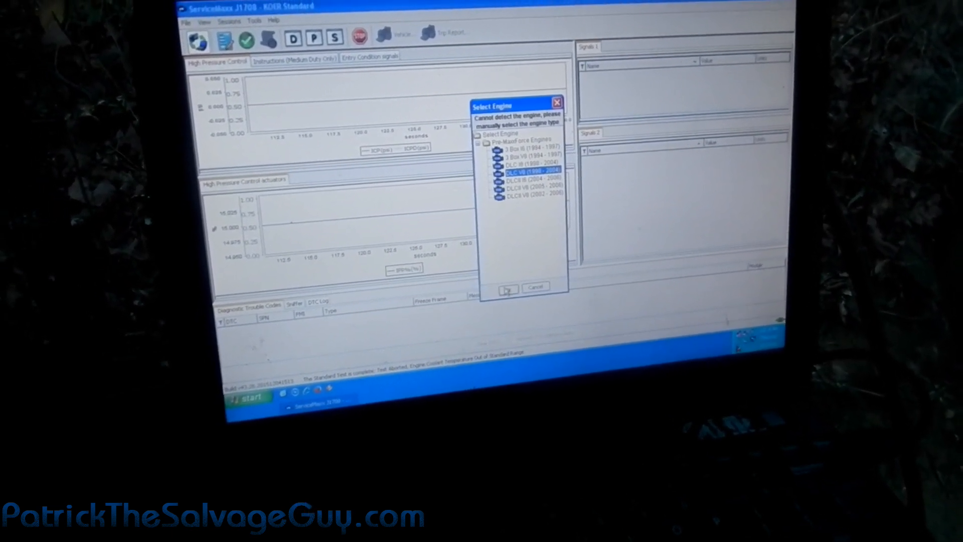
Confirm the DLC V8 engine selection to begin live KOER Standard monitoring.
left_click(506, 288)
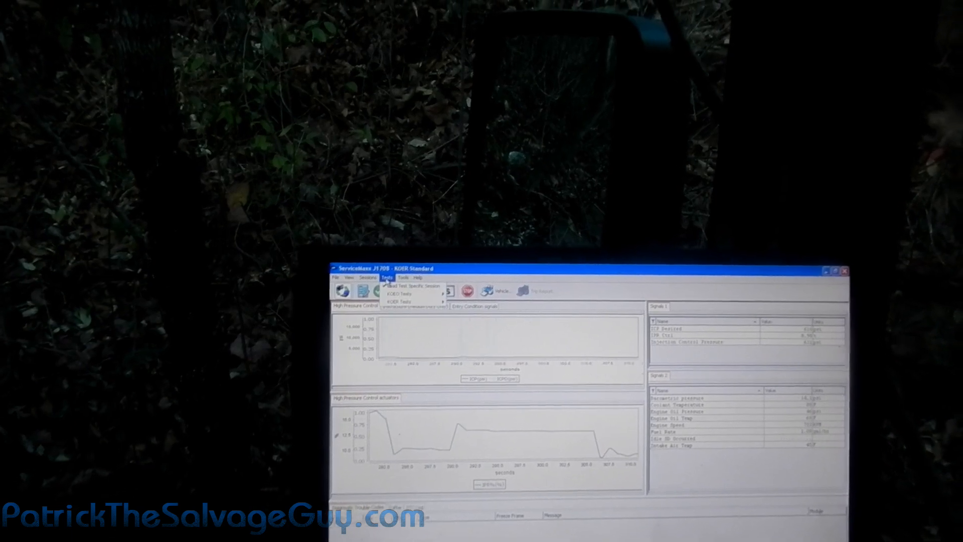
Run the KOER Injector Test and dismiss its out-of-sequence abort message.
left_click(400, 313)
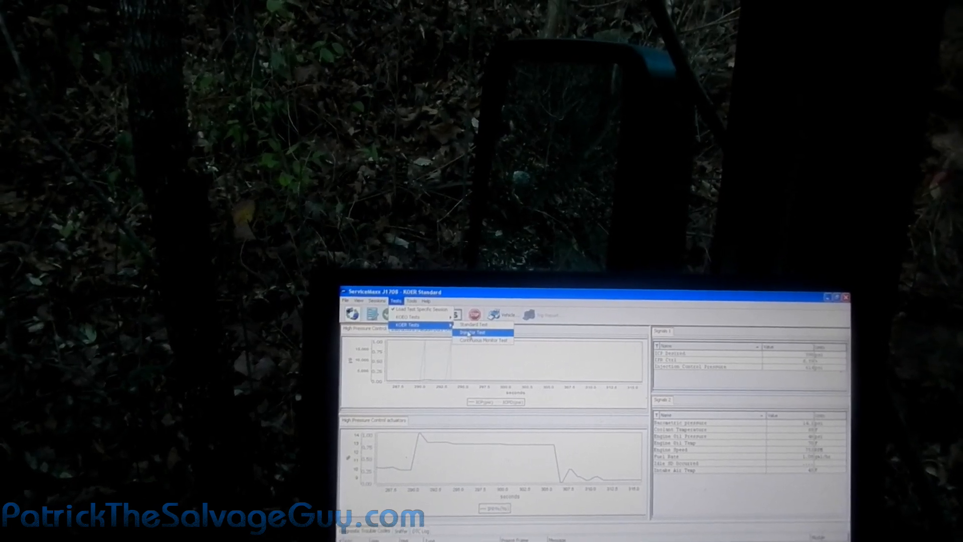
left_click(479, 332)
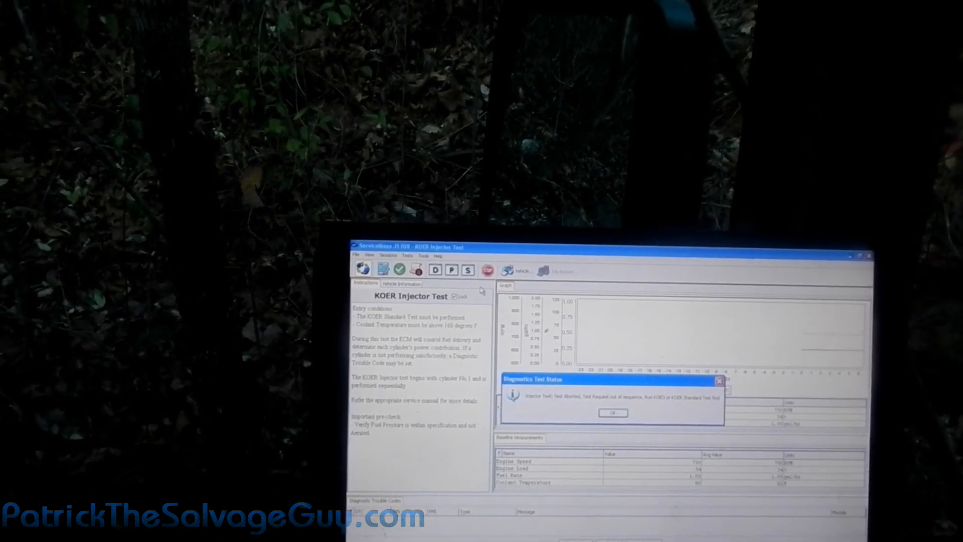
left_click(612, 413)
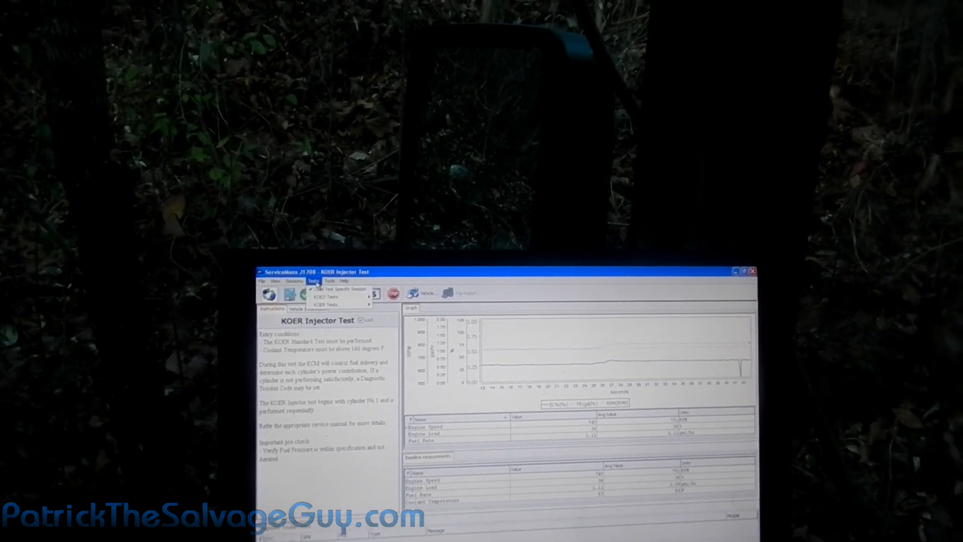
Launch the KOER Continuous Monitor Test from the tests list.
left_click(322, 309)
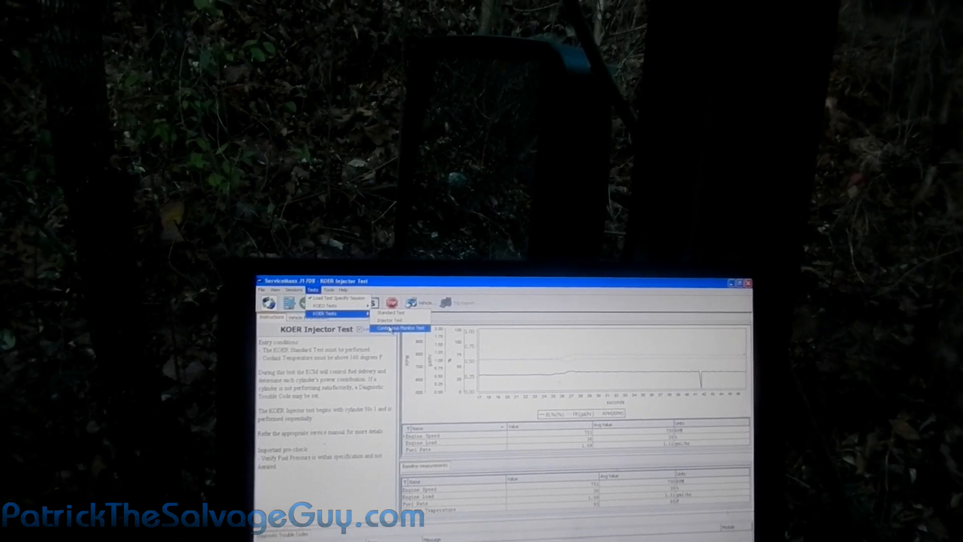
left_click(399, 328)
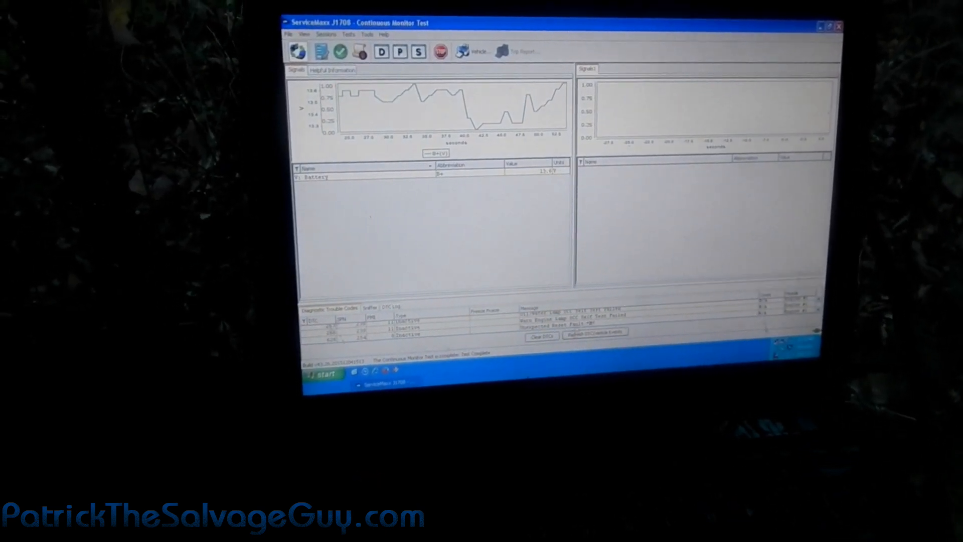
Clear DTCs, then view the Sniffer module list and the DTC Log.
left_click(541, 336)
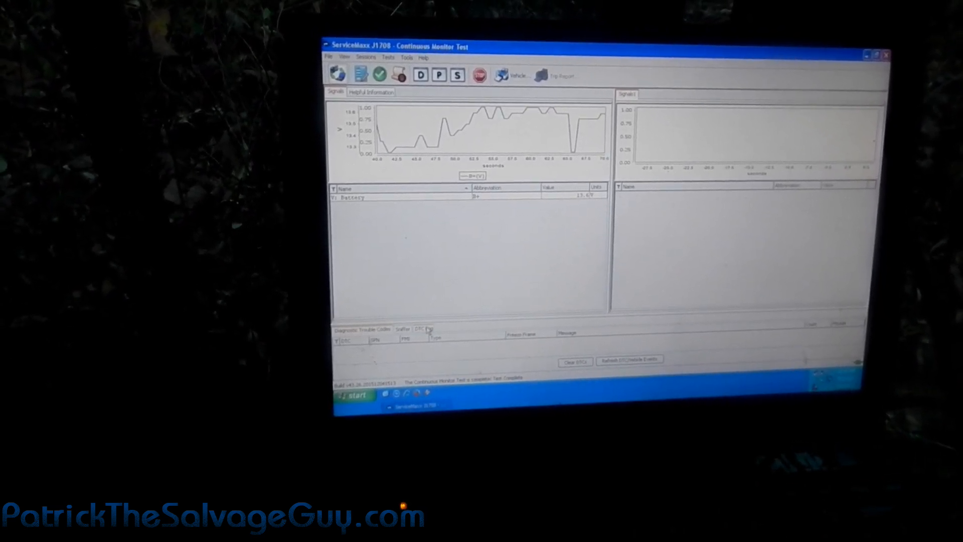
left_click(402, 330)
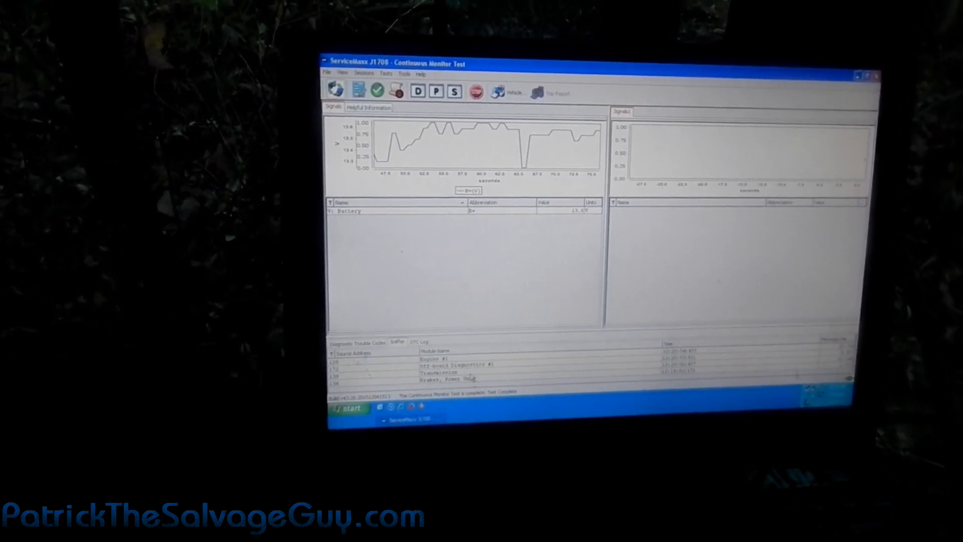
left_click(443, 372)
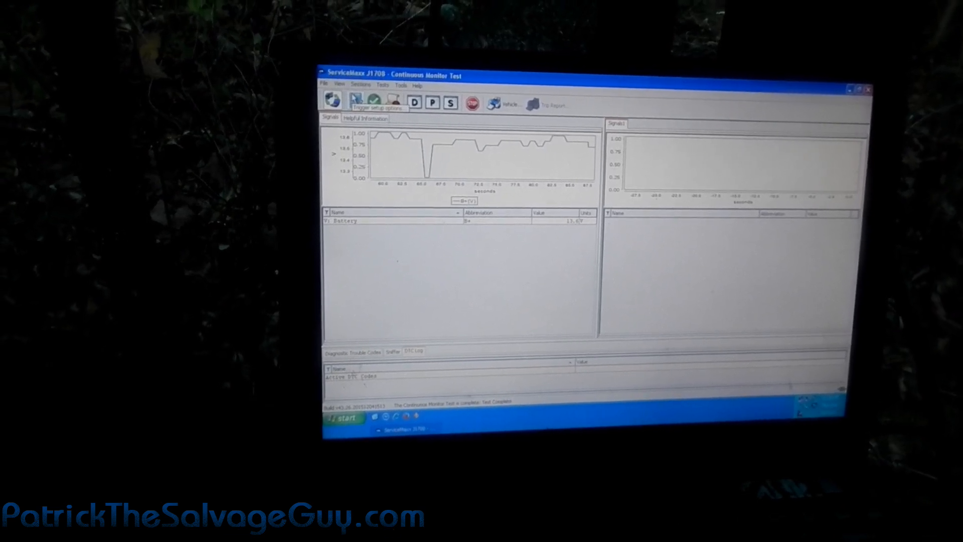
left_click(353, 99)
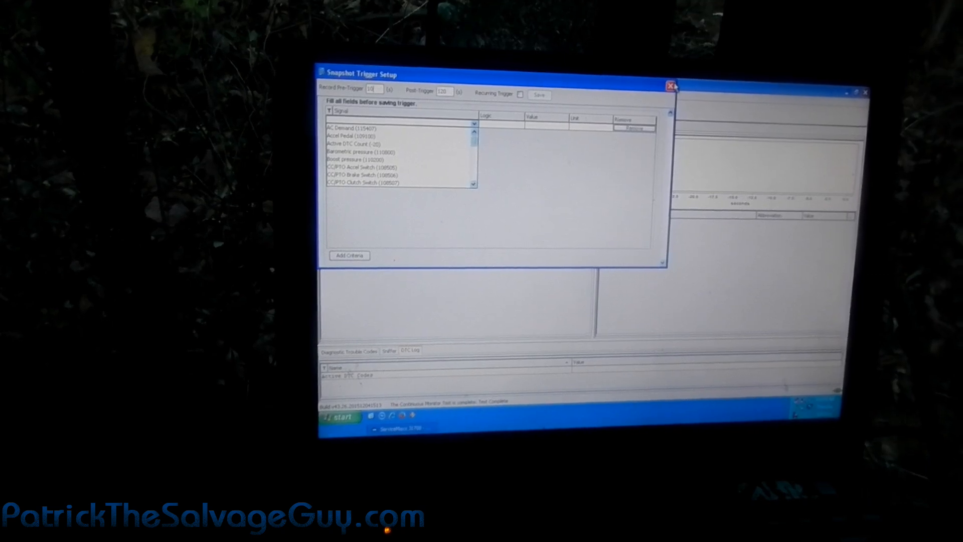
left_click(668, 85)
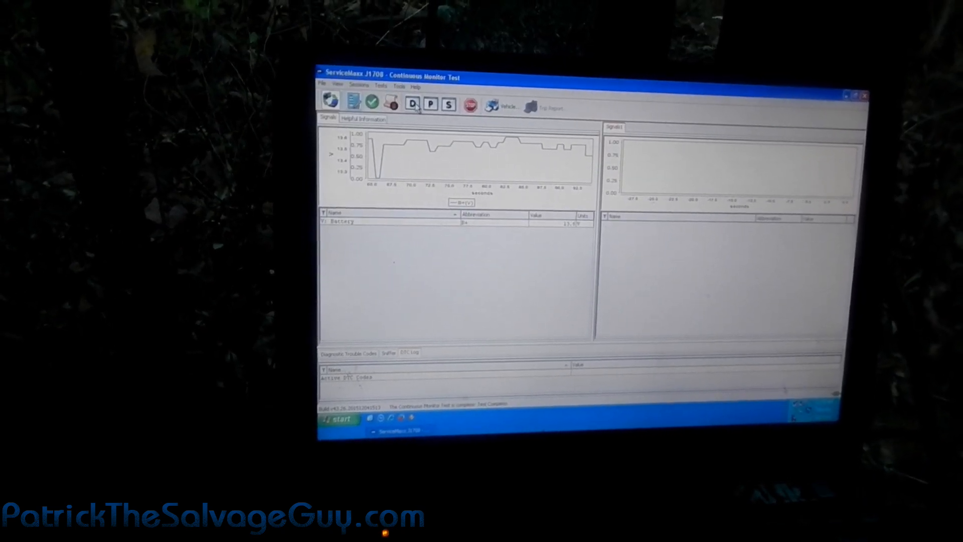